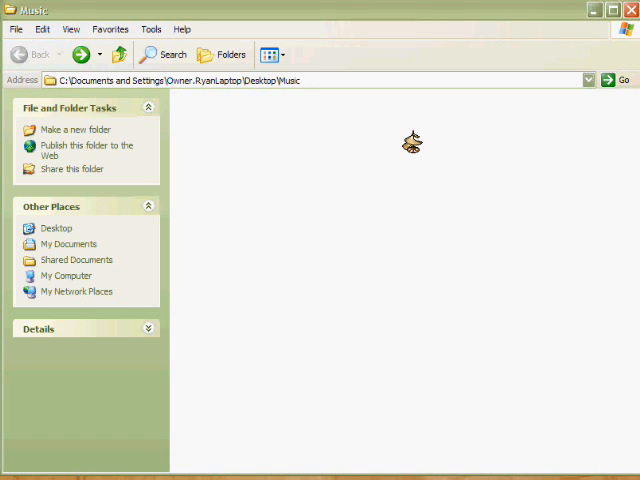
{"action": "mouse_move", "coordinate": [190, 140]}
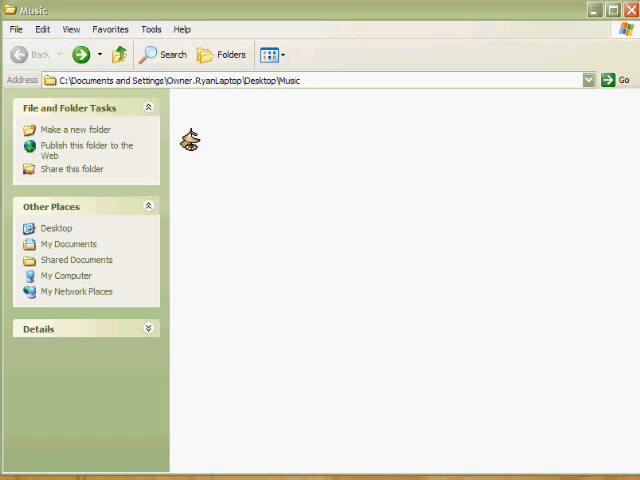
{"action": "mouse_move", "coordinate": [289, 203]}
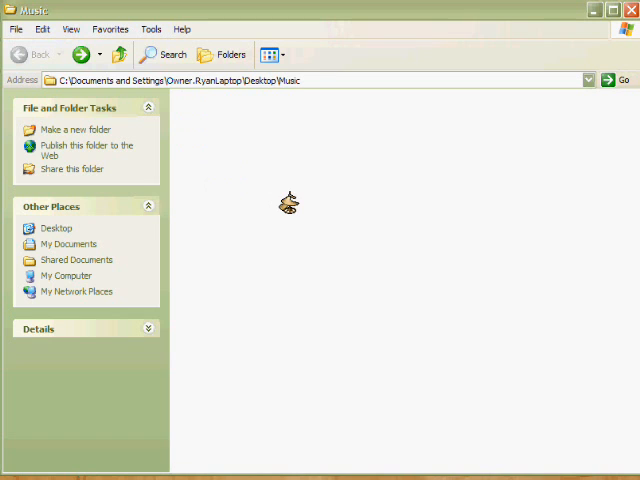
{"action": "mouse_move", "coordinate": [218, 110]}
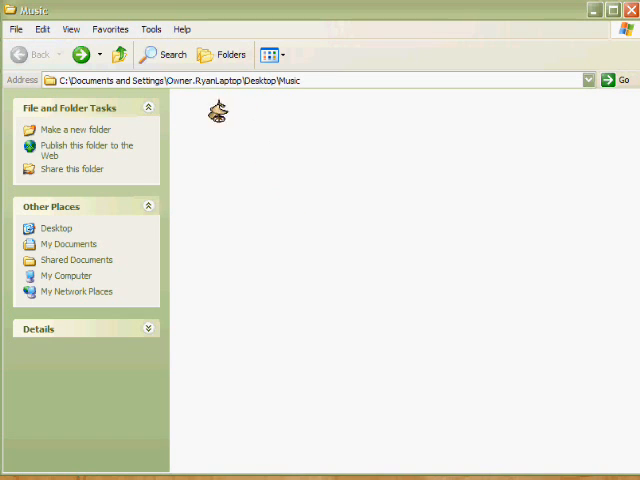
- Open Folder Options from the Tools menu to reach the View settings
{"action": "left_click", "coordinate": [150, 28]}
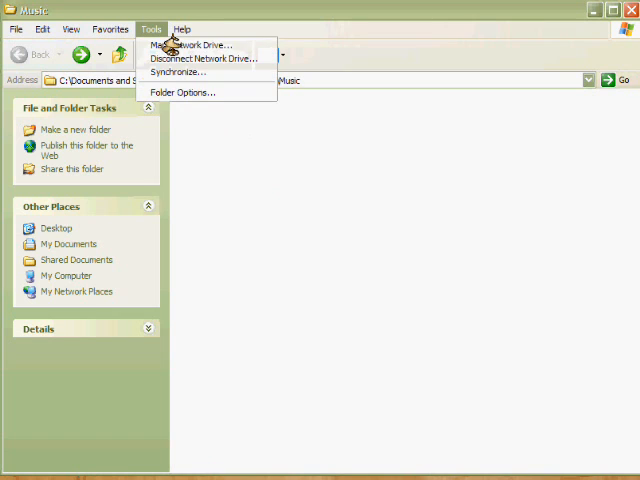
{"action": "mouse_move", "coordinate": [178, 72]}
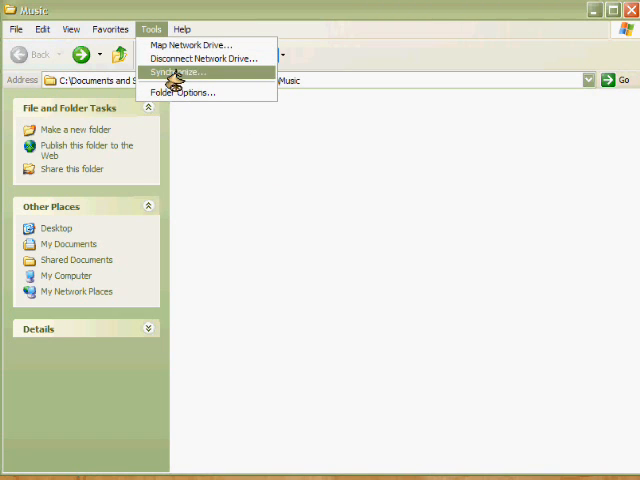
{"action": "mouse_move", "coordinate": [183, 92]}
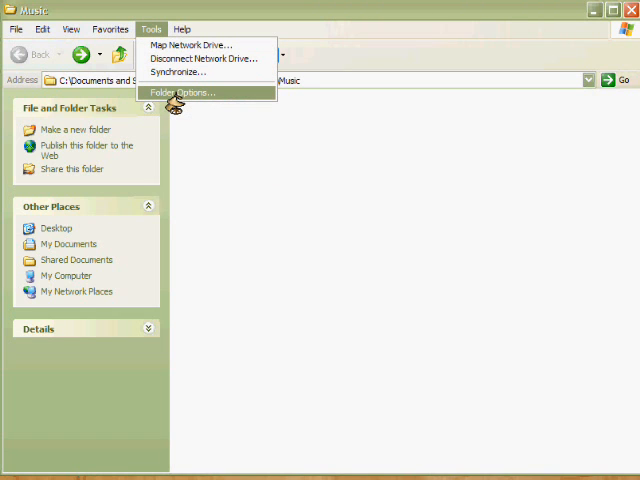
{"action": "left_click", "coordinate": [180, 92]}
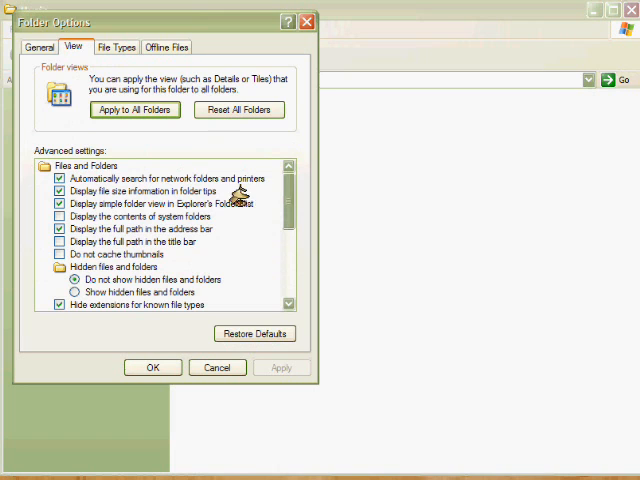
- Turn on 'Show hidden files and folders' and apply, revealing folders F00–F49 in Music
{"action": "scroll", "scroll_direction": "down", "scroll_amount": 3}
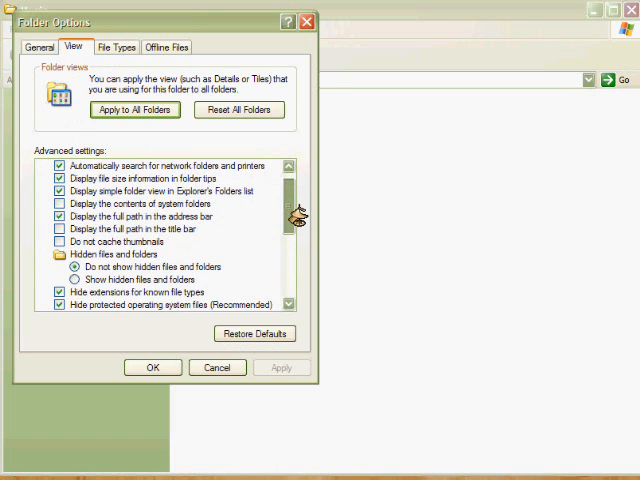
{"action": "scroll", "scroll_direction": "down", "scroll_amount": 3}
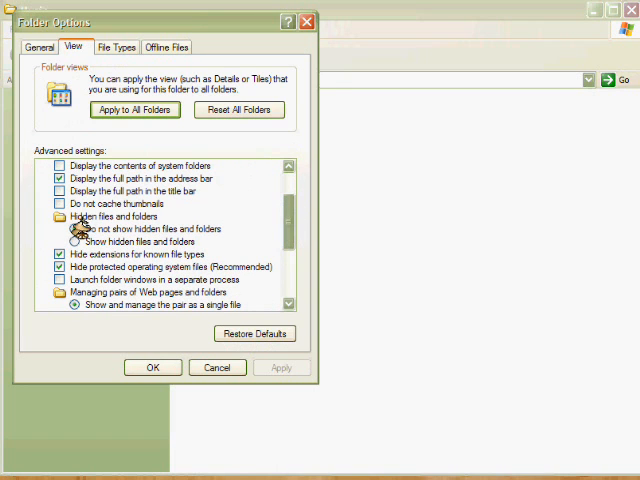
{"action": "left_click", "coordinate": [75, 240]}
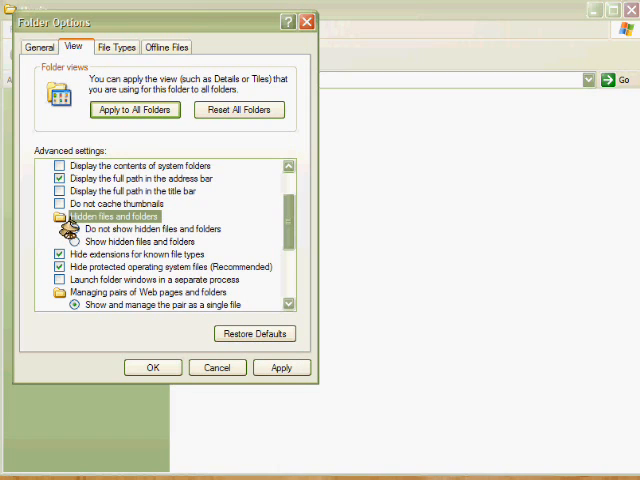
{"action": "left_click", "coordinate": [75, 228]}
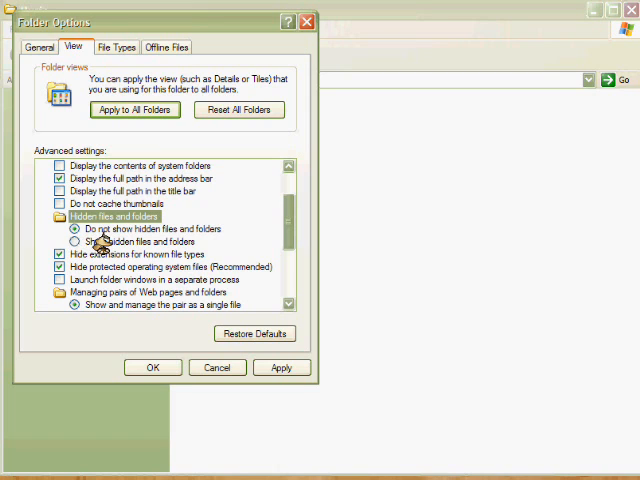
{"action": "mouse_move", "coordinate": [130, 240]}
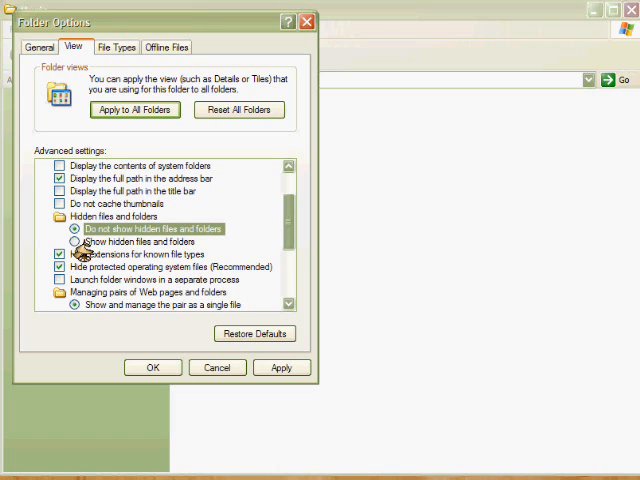
{"action": "left_click", "coordinate": [75, 241]}
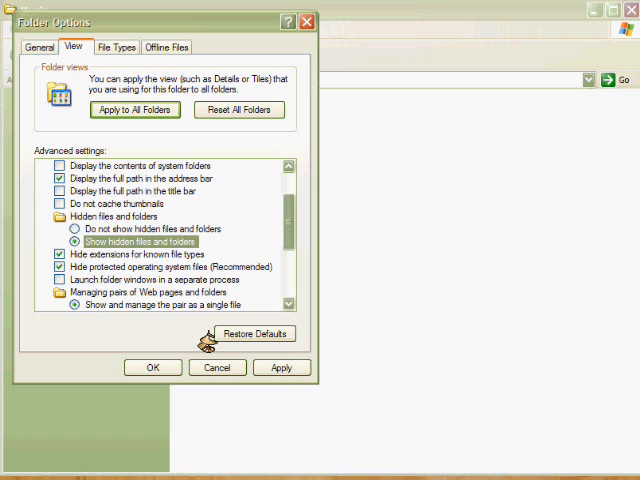
{"action": "left_click", "coordinate": [282, 367]}
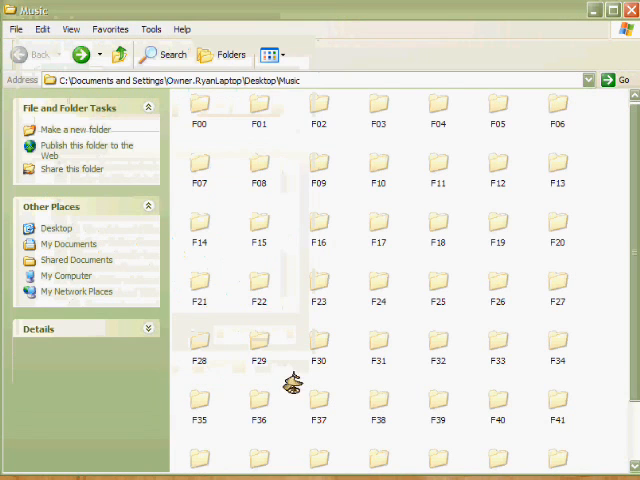
{"action": "scroll", "scroll_direction": "down", "scroll_amount": 3}
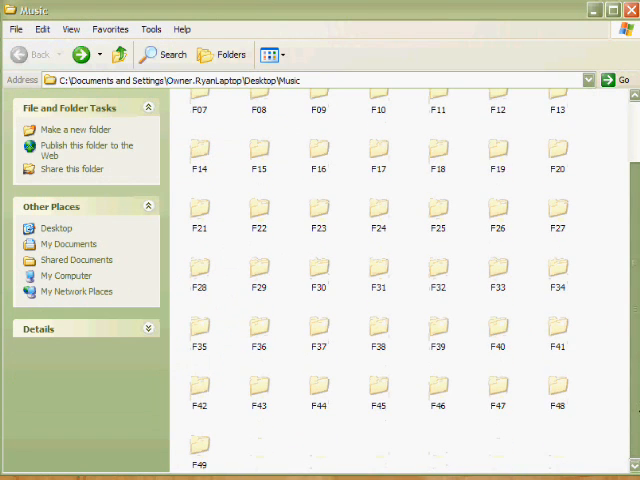
{"action": "scroll", "scroll_direction": "up", "scroll_amount": 3}
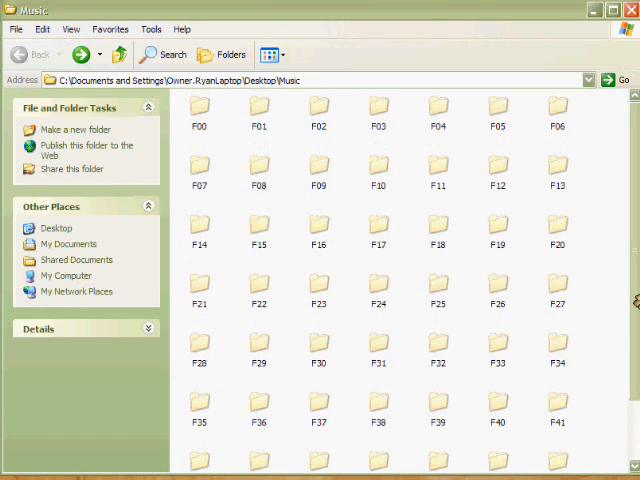
{"action": "mouse_move", "coordinate": [237, 138]}
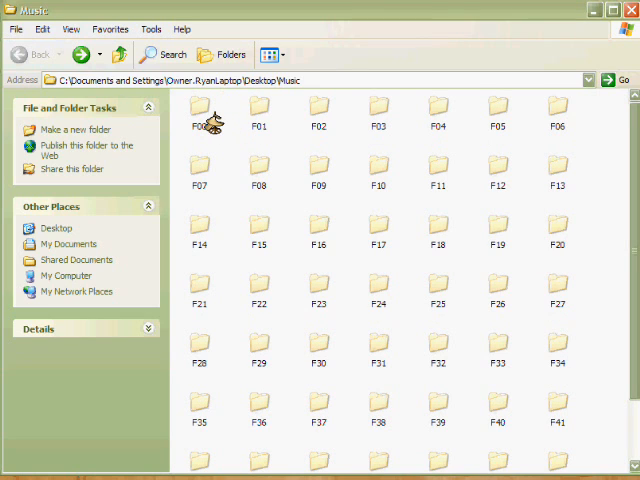
{"action": "mouse_move", "coordinate": [212, 130]}
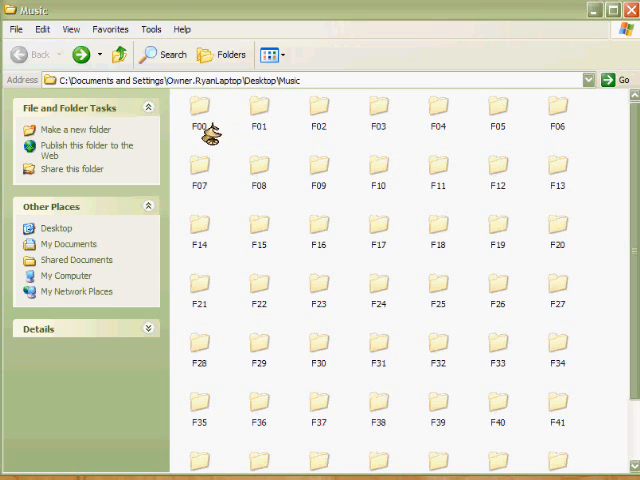
{"action": "mouse_move", "coordinate": [250, 248]}
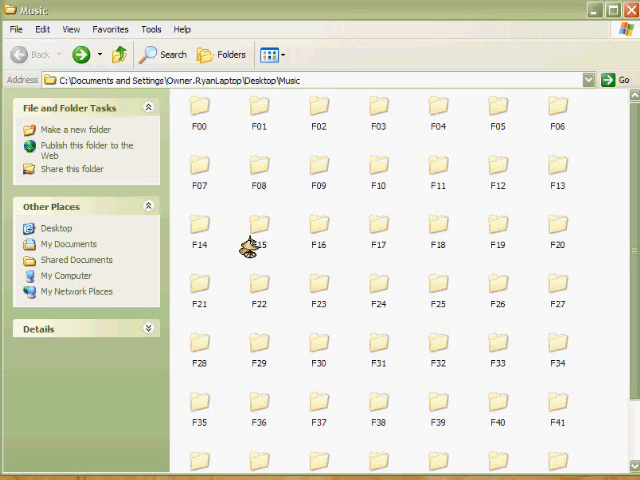
{"action": "mouse_move", "coordinate": [275, 235]}
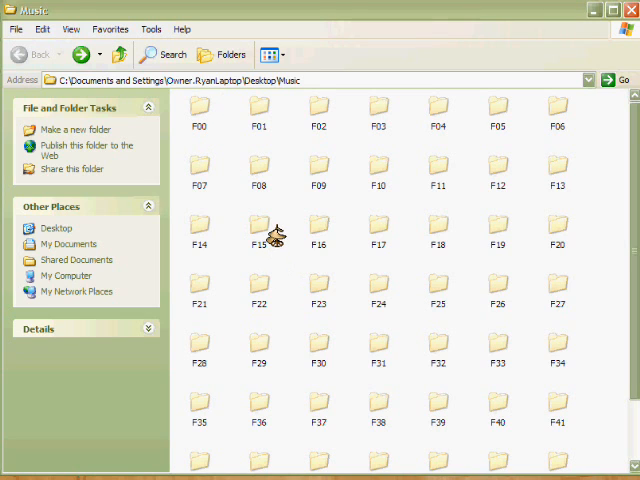
{"action": "mouse_move", "coordinate": [296, 295]}
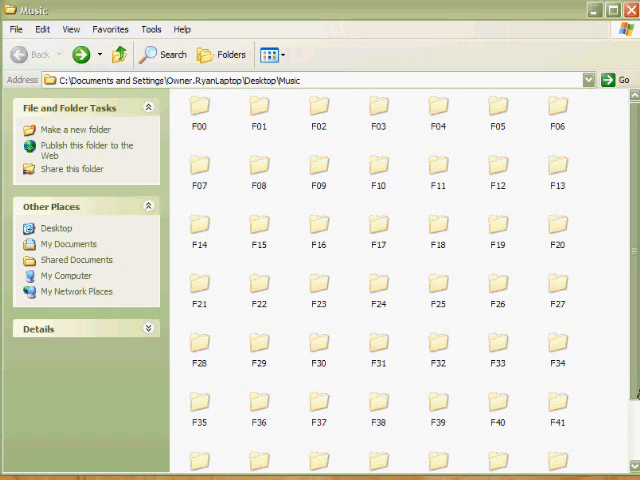
{"action": "scroll", "scroll_direction": "down", "scroll_amount": 3}
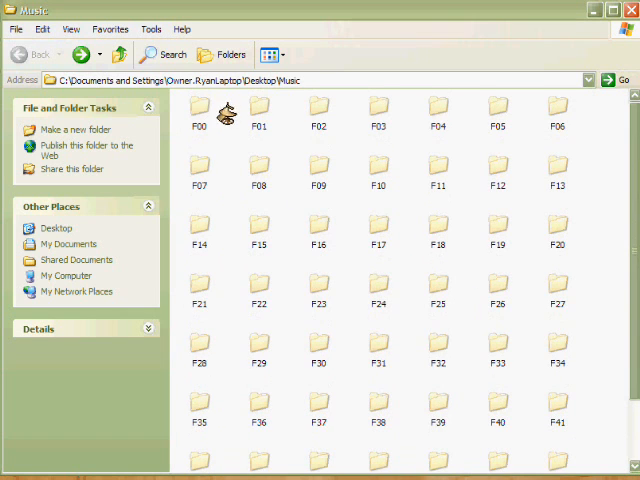
- Open folder F00 to see its MP3 and MPEG-4 tracks
{"action": "double_click", "coordinate": [198, 108]}
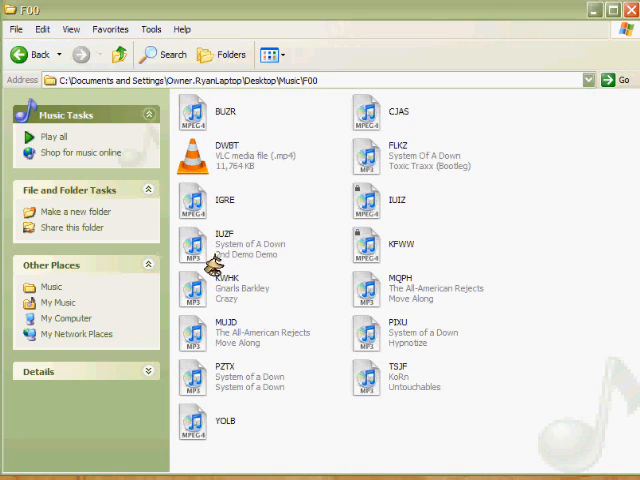
{"action": "mouse_move", "coordinate": [375, 118]}
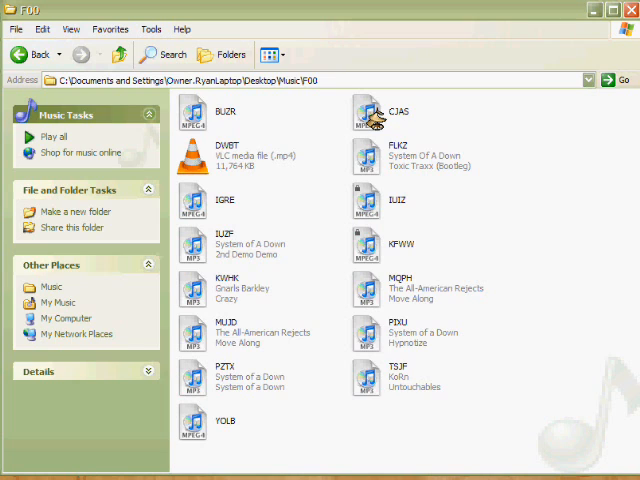
{"action": "mouse_move", "coordinate": [410, 148]}
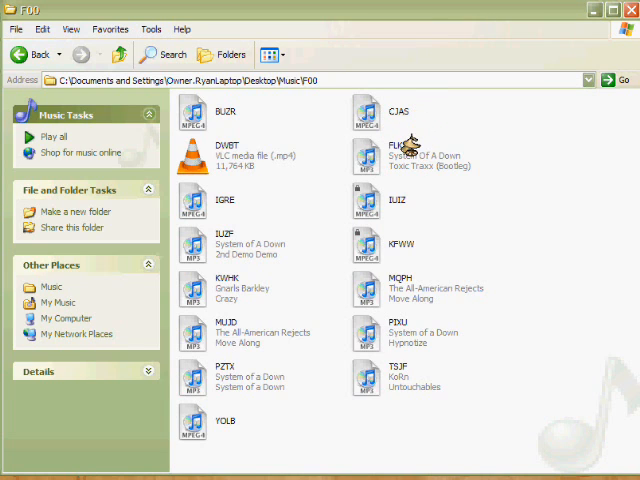
{"action": "mouse_move", "coordinate": [310, 285]}
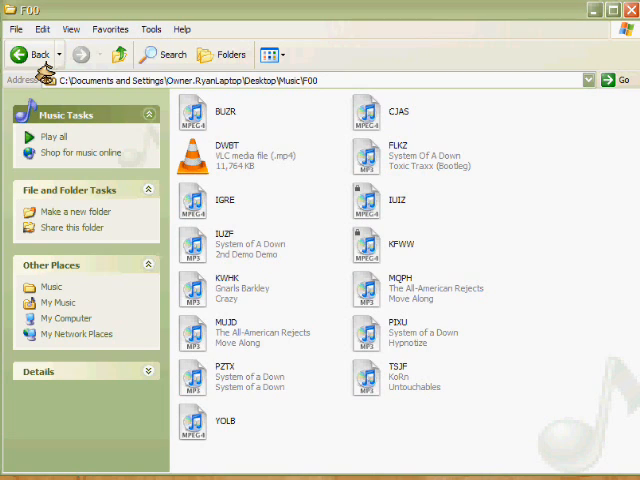
{"action": "mouse_move", "coordinate": [82, 15]}
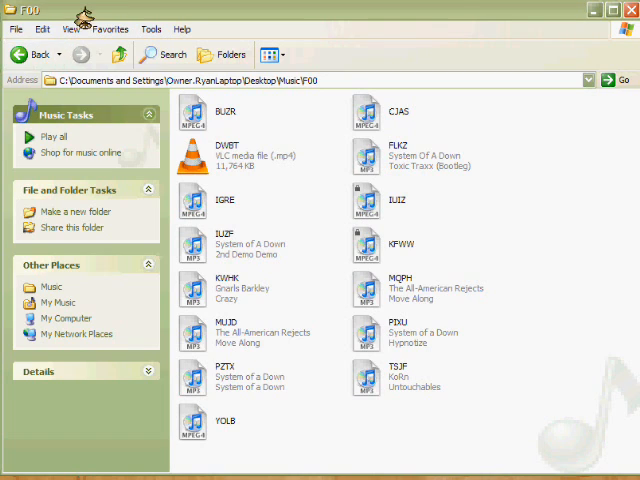